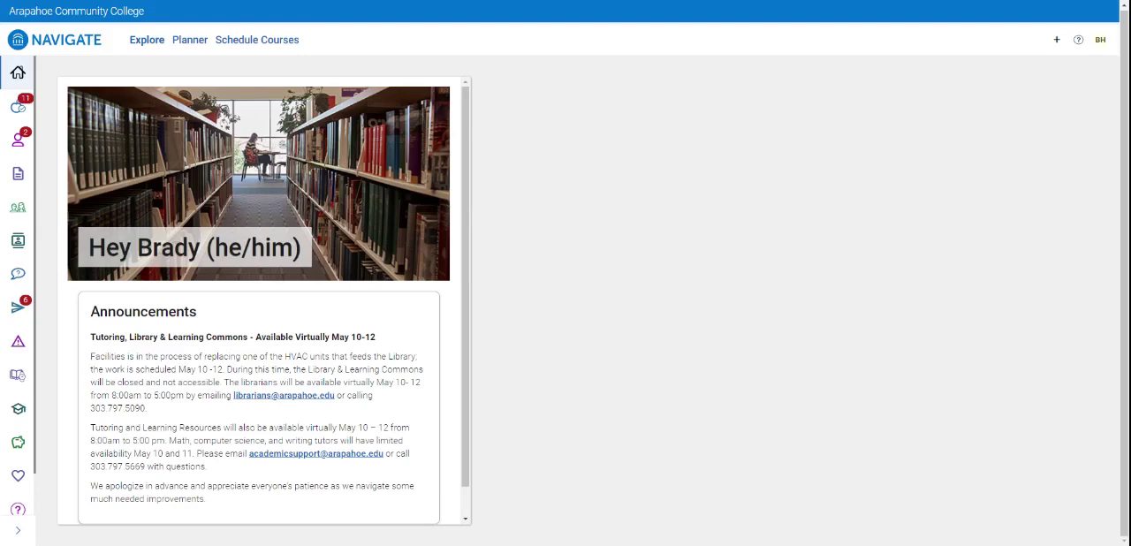
{"action": "mouse_move", "coordinate": [75, 49]}
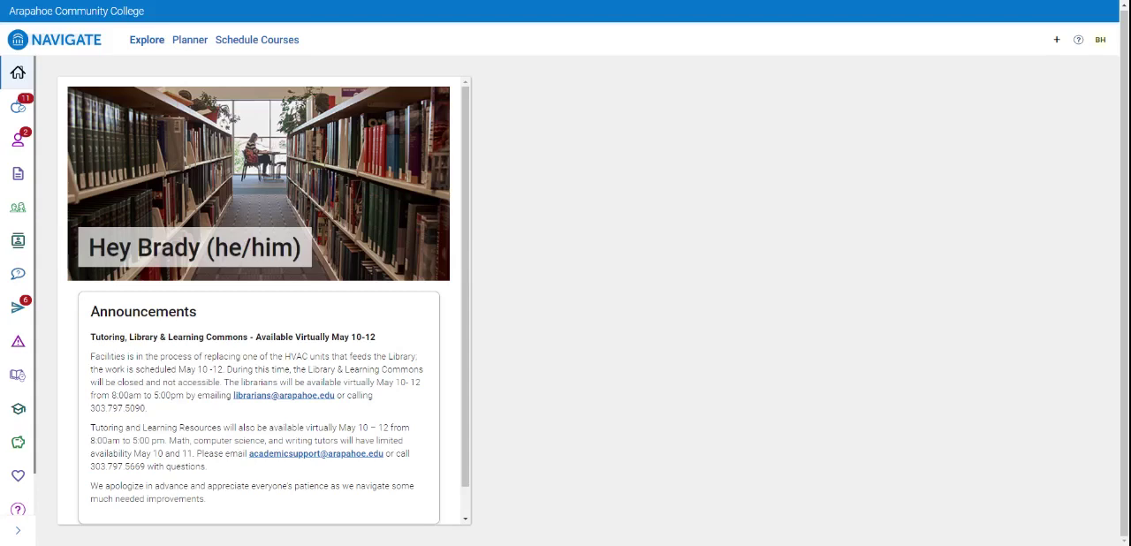
Step: Open Schedule Courses to view the Summer 2023 plan with two business courses
{"action": "left_click", "coordinate": [257, 39]}
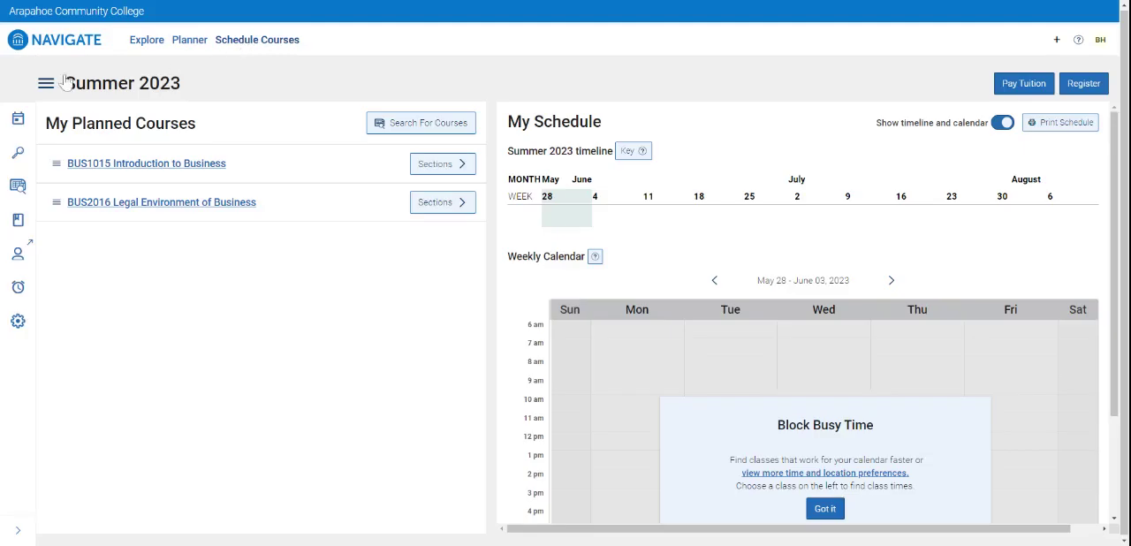
{"action": "mouse_move", "coordinate": [47, 88]}
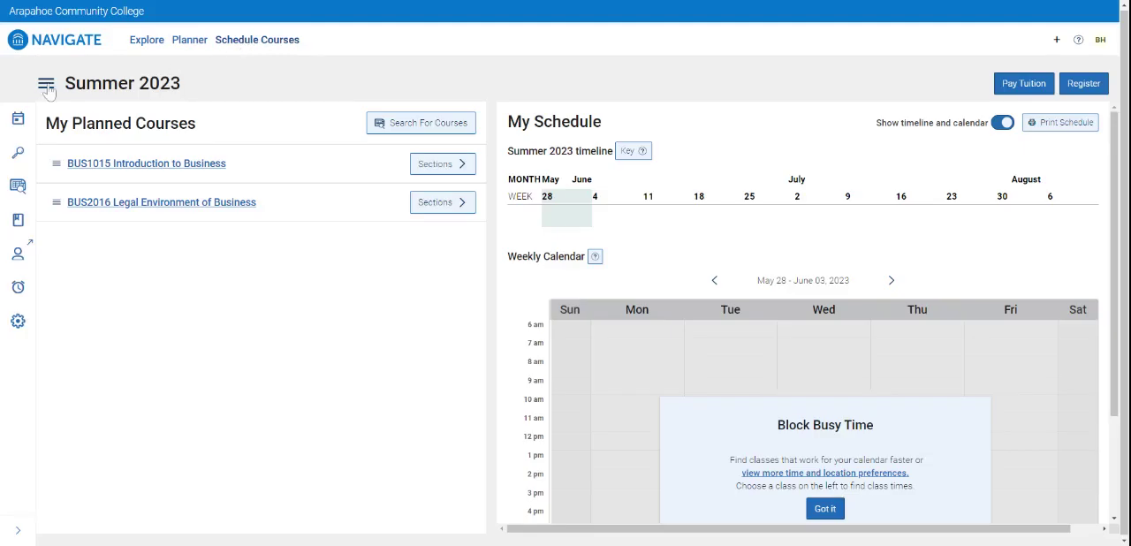
{"action": "left_click", "coordinate": [46, 83]}
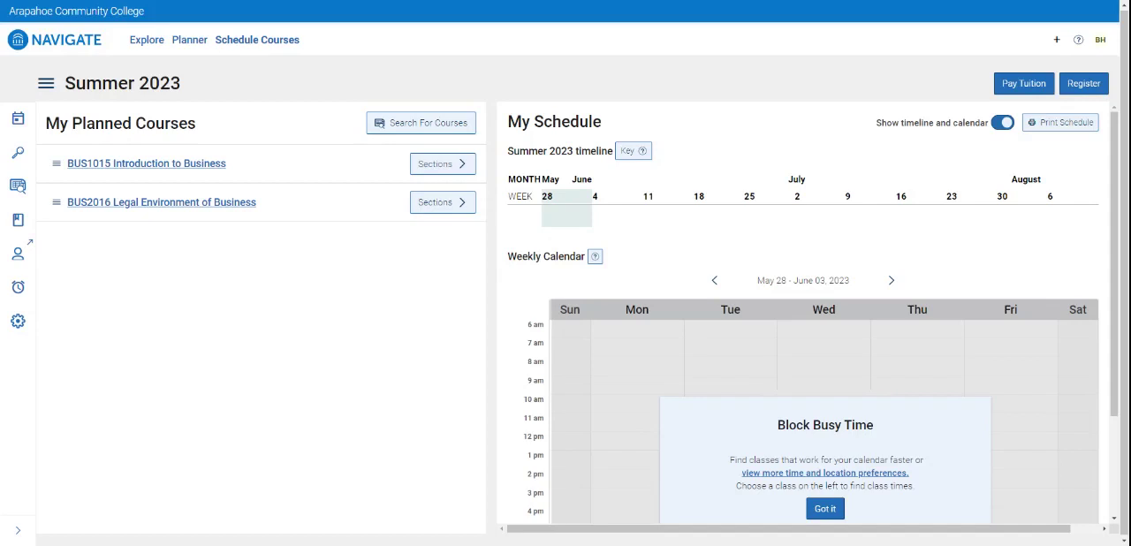
{"action": "mouse_move", "coordinate": [250, 189]}
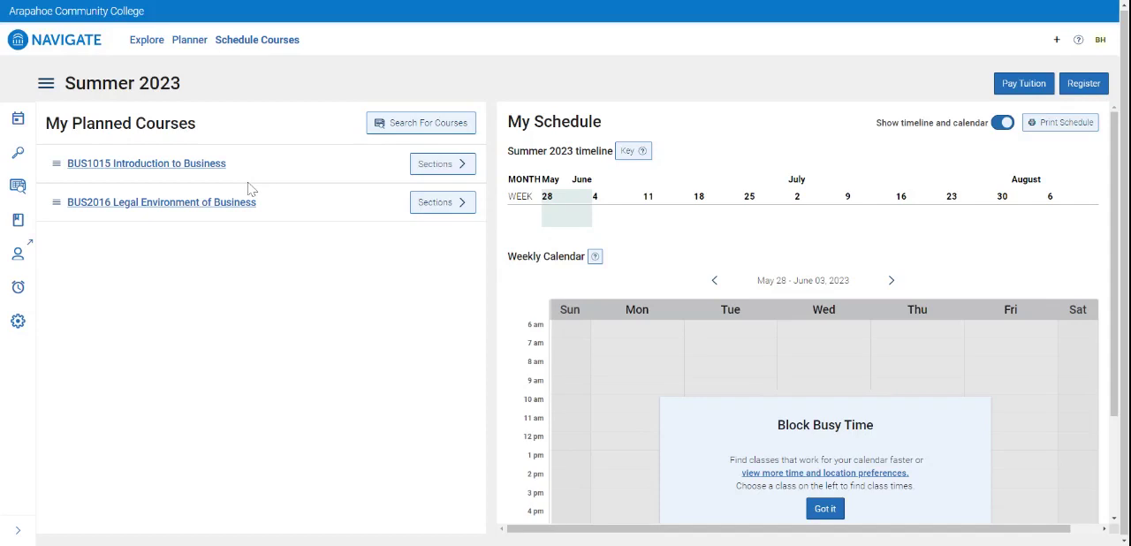
{"action": "mouse_move", "coordinate": [126, 185]}
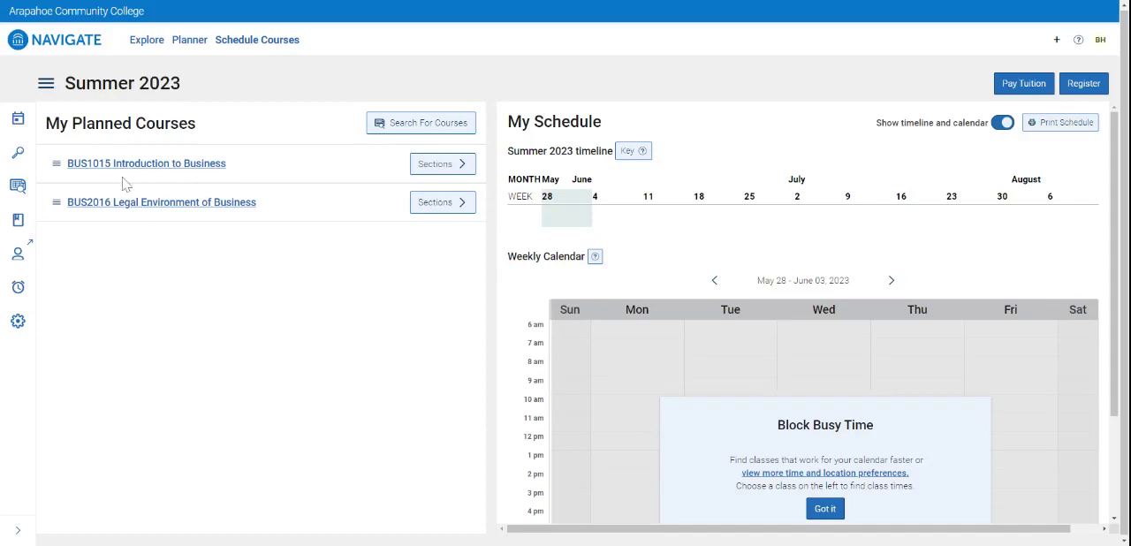
{"action": "mouse_move", "coordinate": [18, 321]}
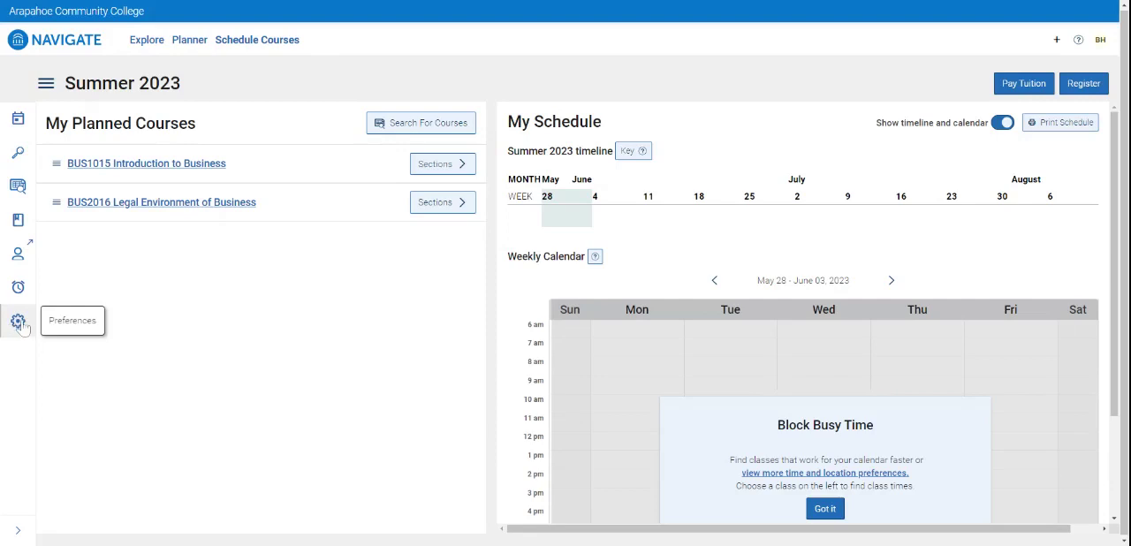
Step: Open campus preferences and check ACC Castle Rock Campus and ACC Littleton Campus
{"action": "left_click", "coordinate": [18, 321]}
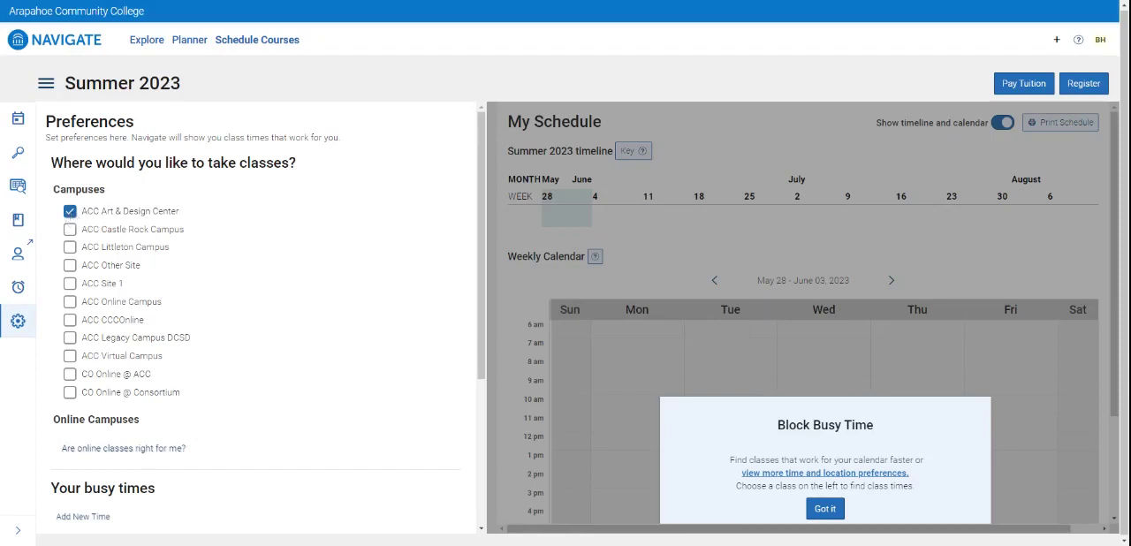
{"action": "left_click", "coordinate": [69, 229]}
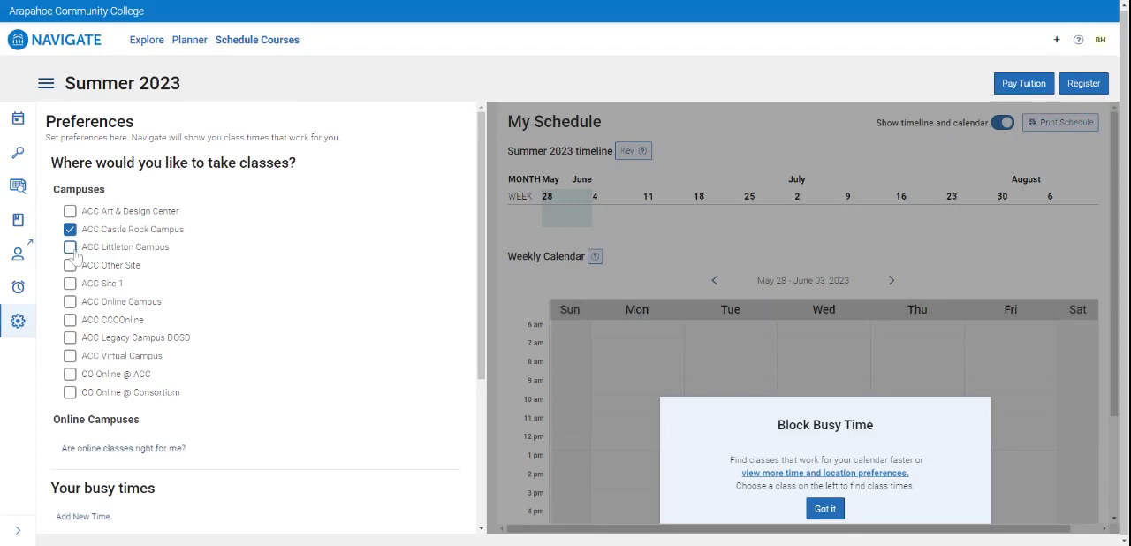
{"action": "left_click", "coordinate": [69, 247]}
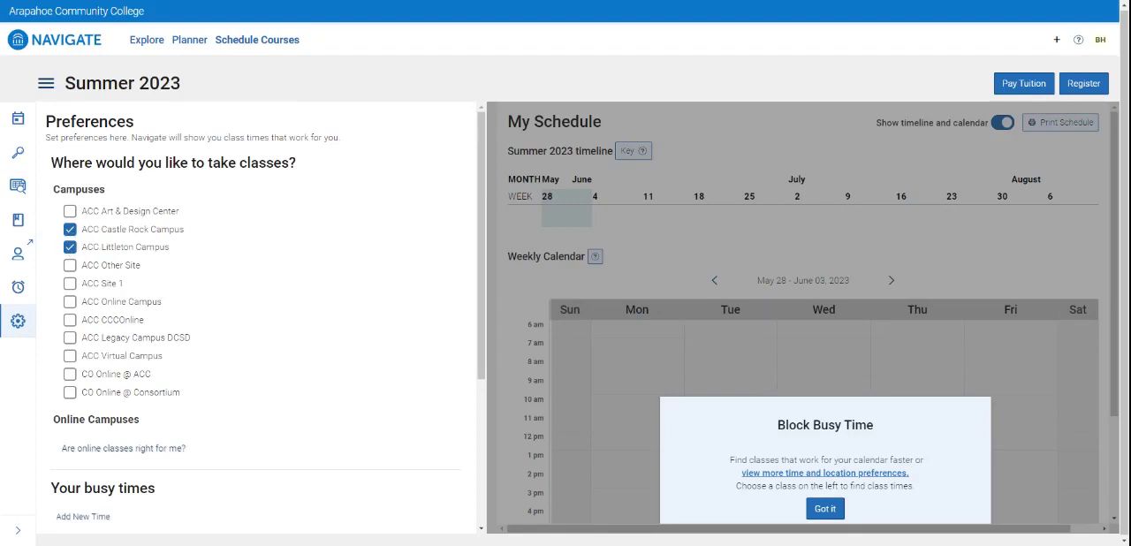
{"action": "mouse_move", "coordinate": [47, 233]}
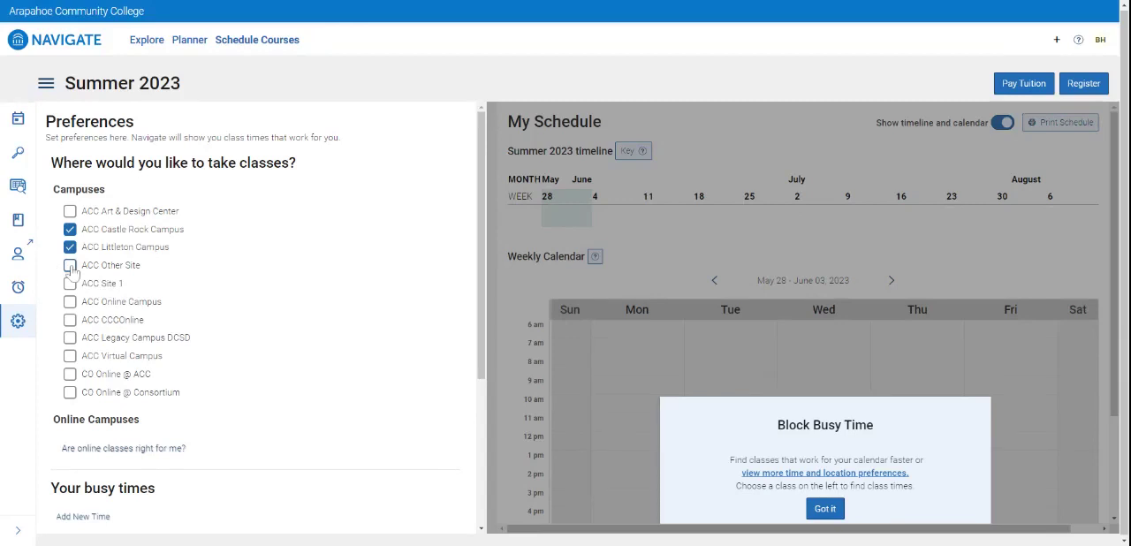
{"action": "left_click", "coordinate": [69, 265]}
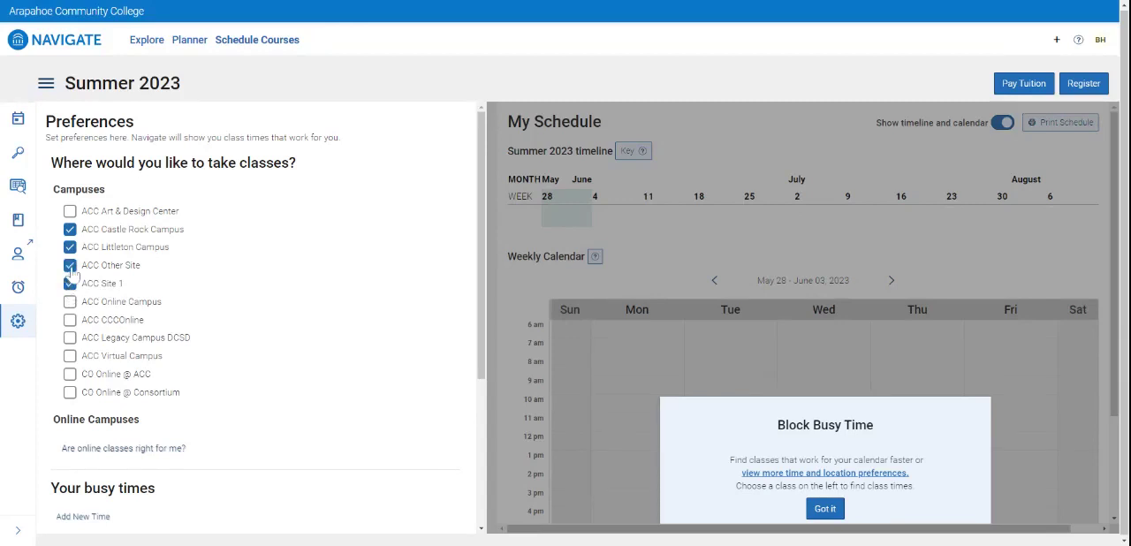
{"action": "left_click", "coordinate": [69, 265]}
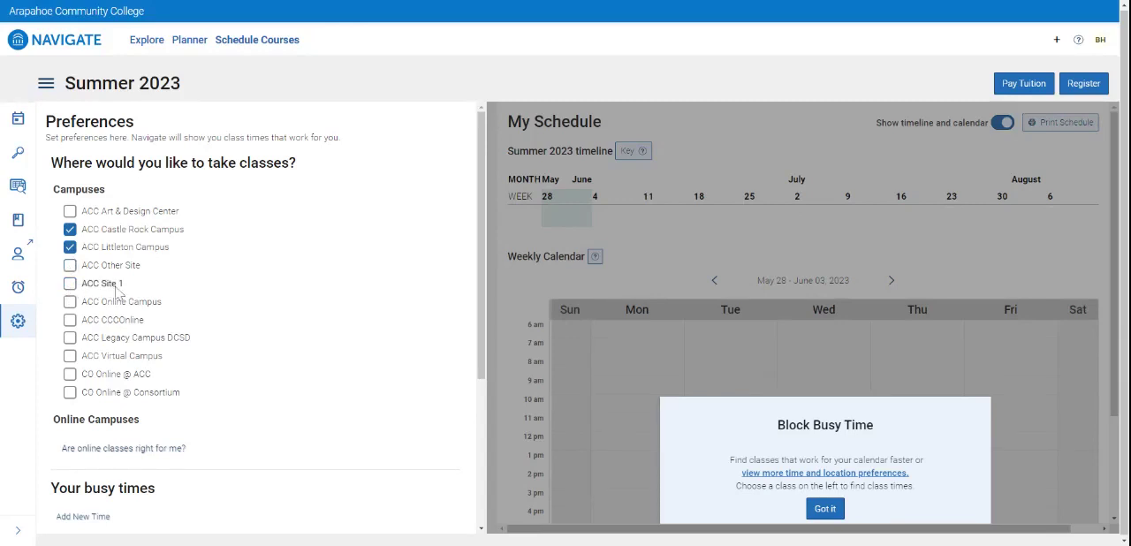
{"action": "mouse_move", "coordinate": [114, 339]}
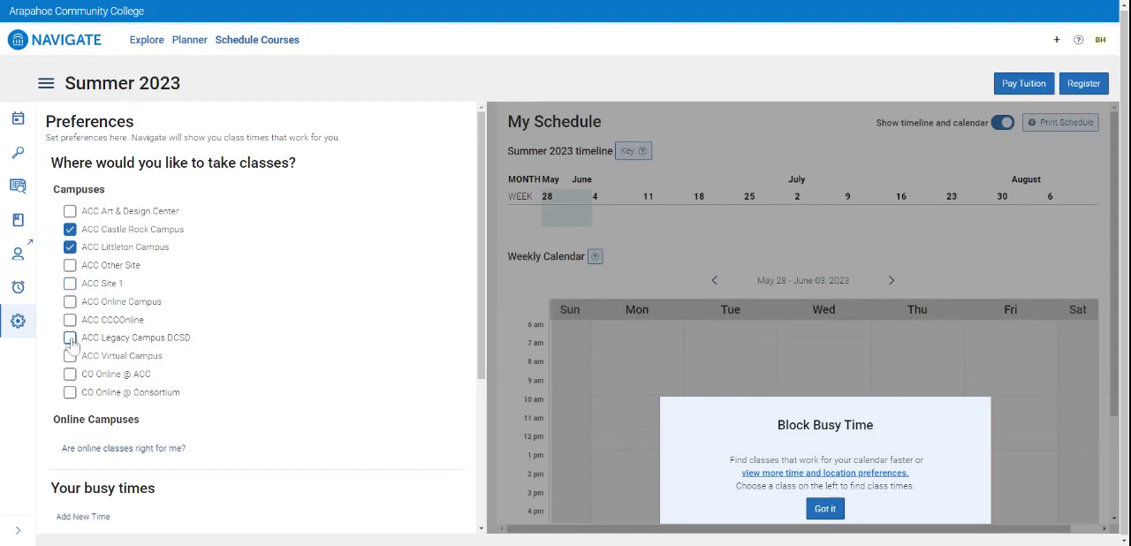
{"action": "left_click", "coordinate": [69, 338]}
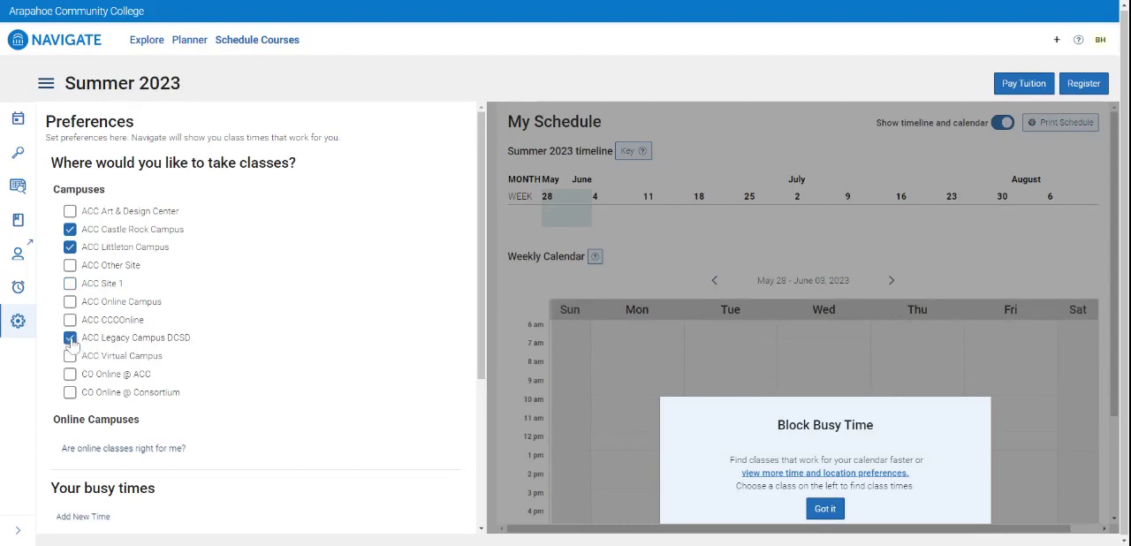
{"action": "left_click", "coordinate": [70, 338]}
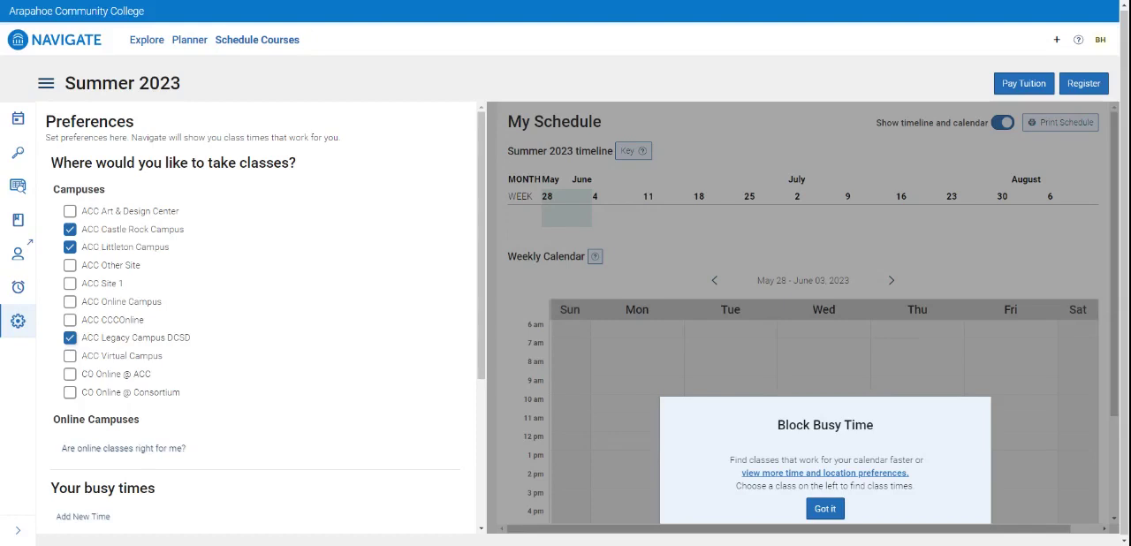
{"action": "left_click", "coordinate": [70, 338]}
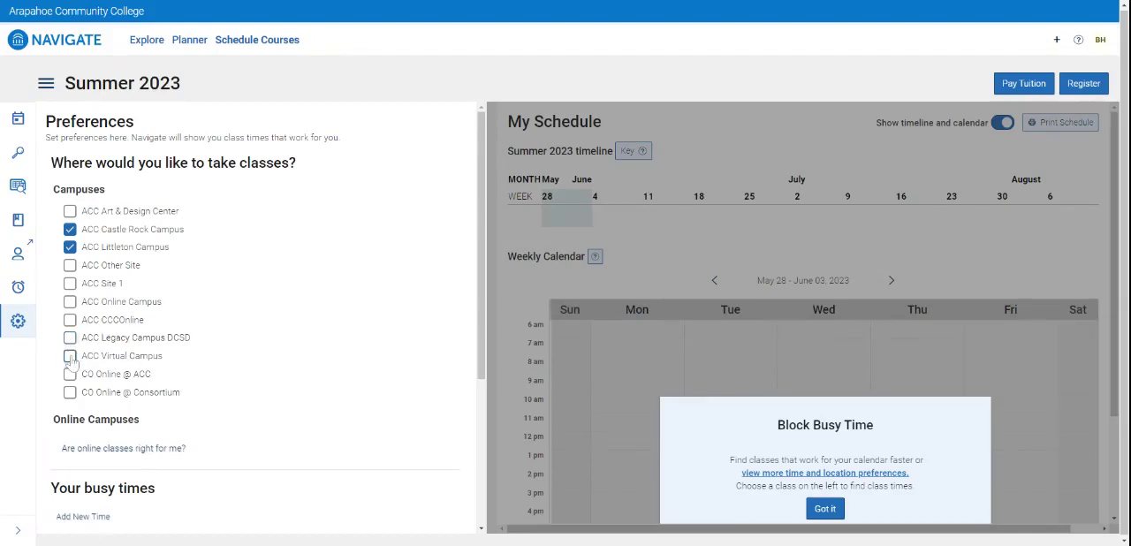
Step: Check ACC Online Campus as a preferred campus, after briefly toggling ACC Virtual Campus
{"action": "left_click", "coordinate": [70, 356]}
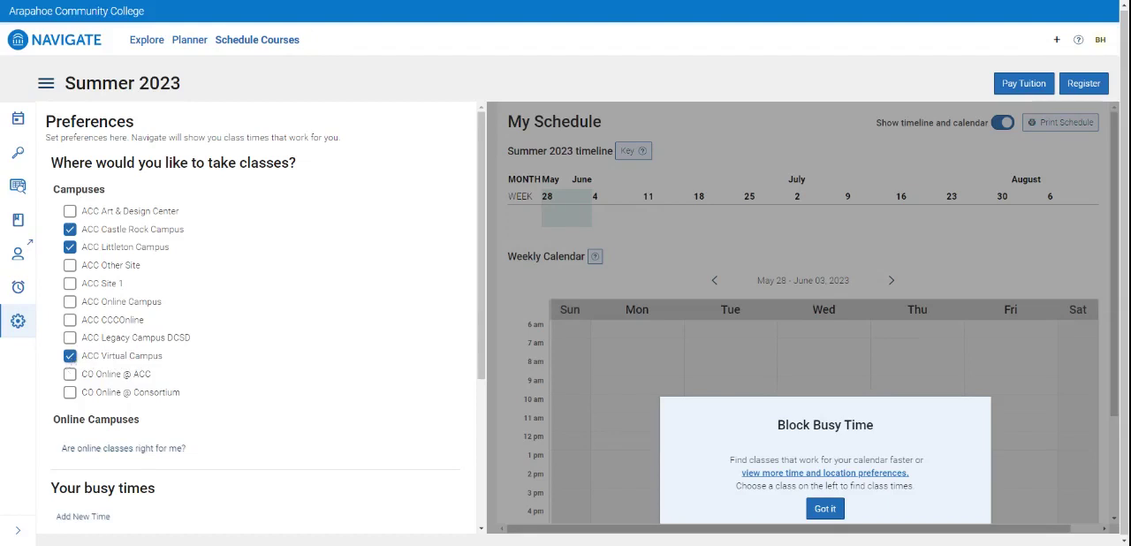
{"action": "left_click", "coordinate": [70, 356]}
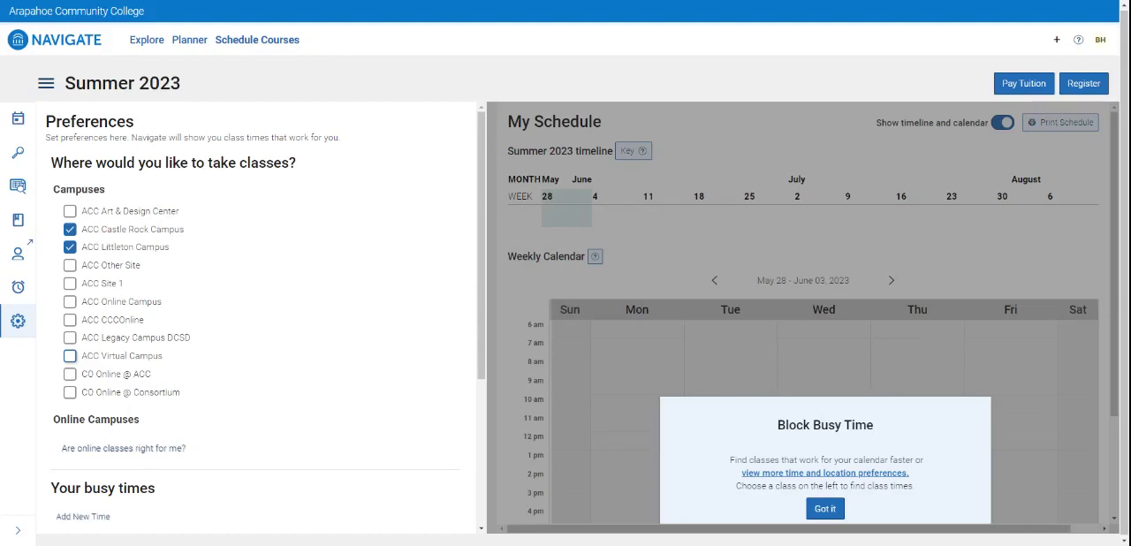
{"action": "left_click", "coordinate": [70, 301]}
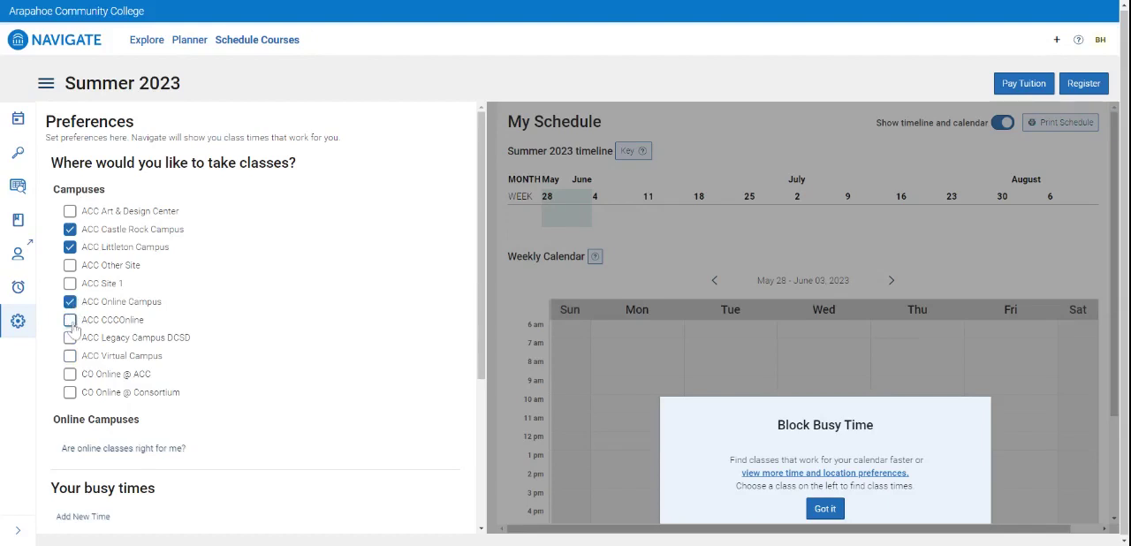
Step: Check ACC CCCOnline, CO Online @ ACC and CO Online @ Consortium campuses
{"action": "left_click", "coordinate": [70, 320]}
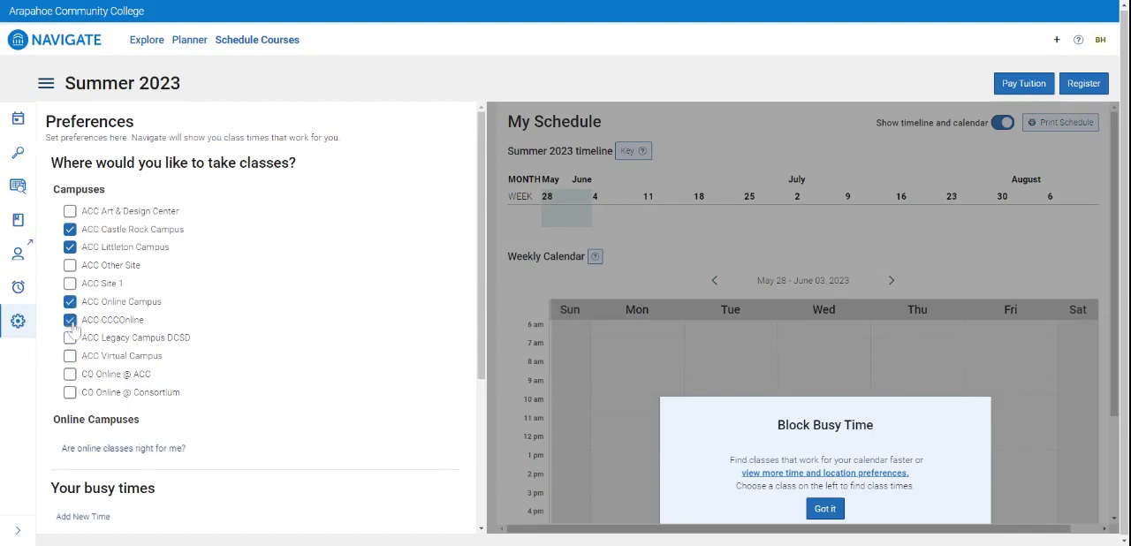
{"action": "left_click", "coordinate": [70, 320]}
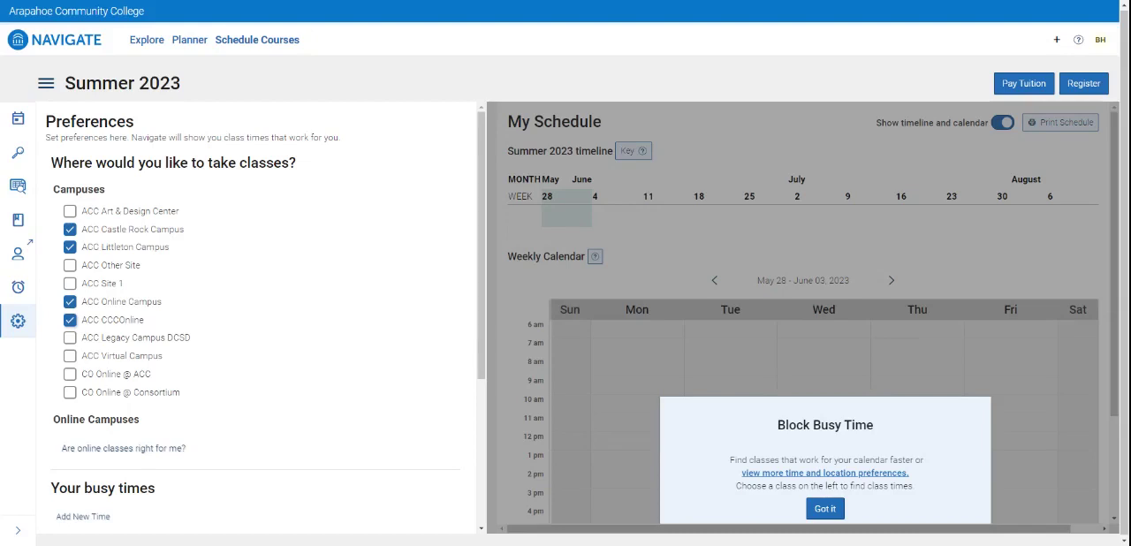
{"action": "left_click", "coordinate": [70, 374]}
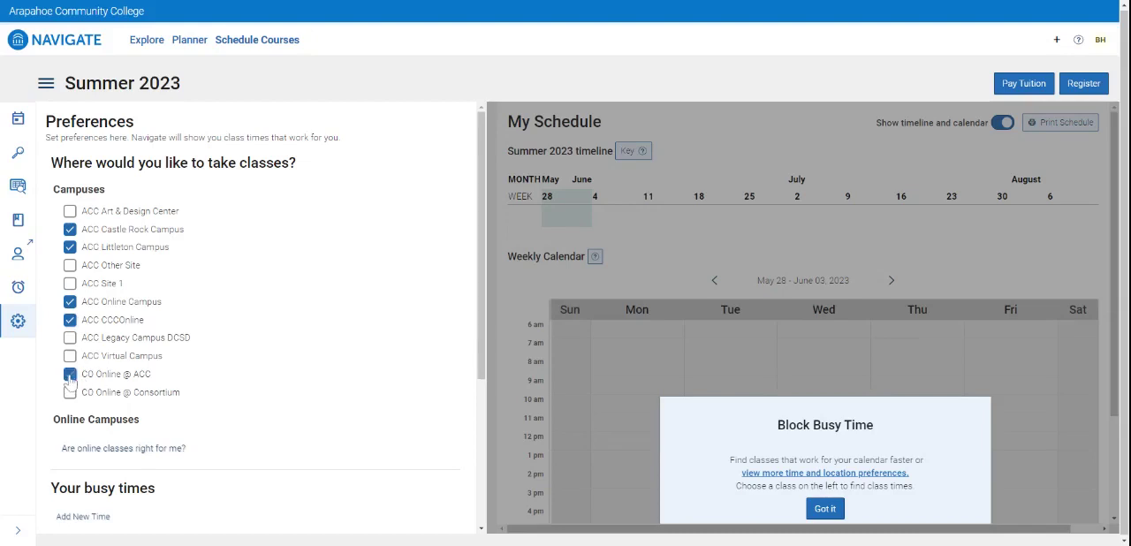
{"action": "left_click", "coordinate": [70, 374]}
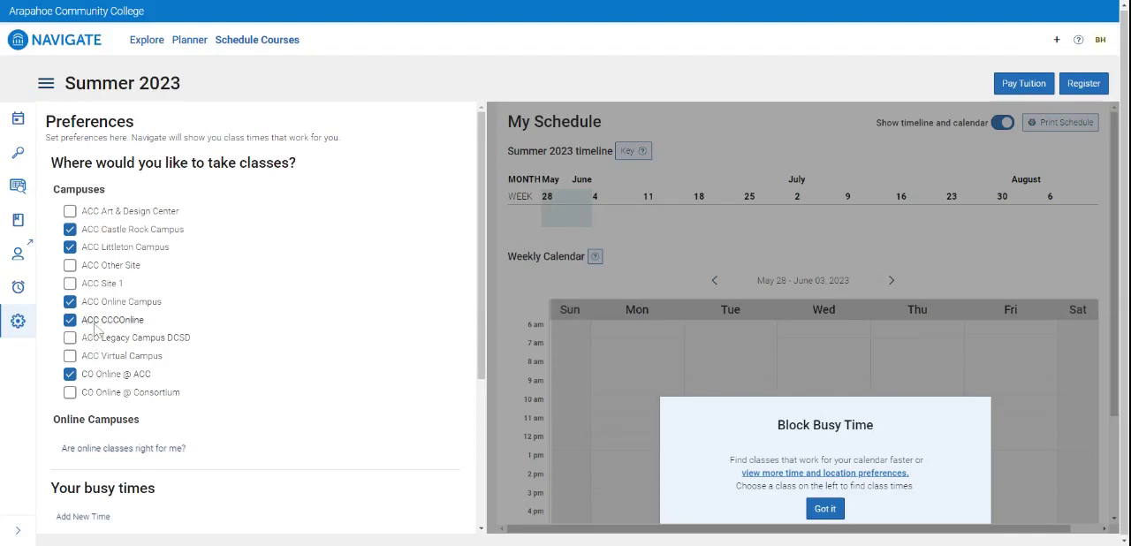
{"action": "mouse_move", "coordinate": [116, 433]}
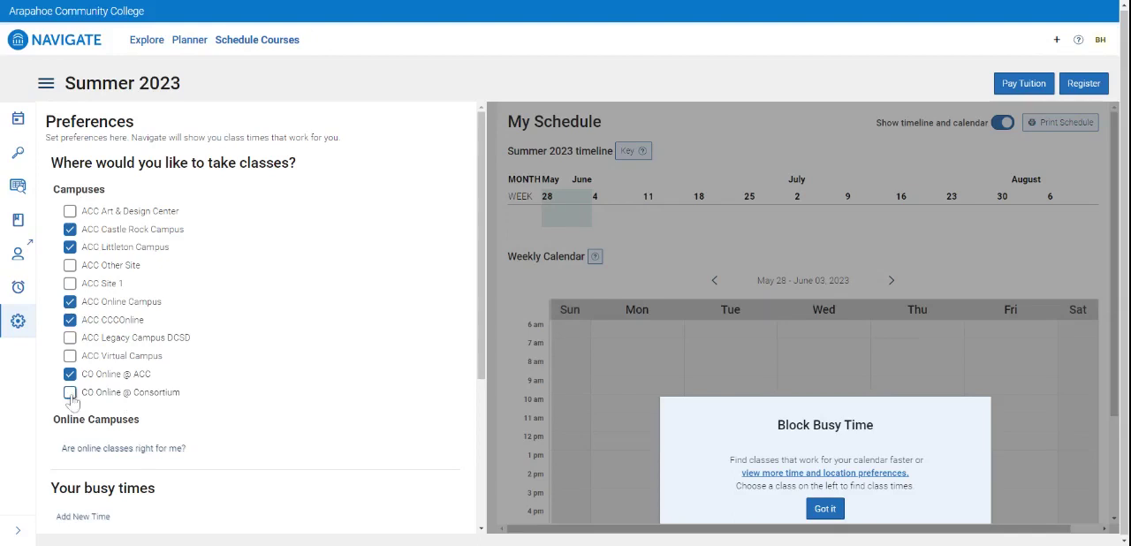
{"action": "left_click", "coordinate": [69, 393]}
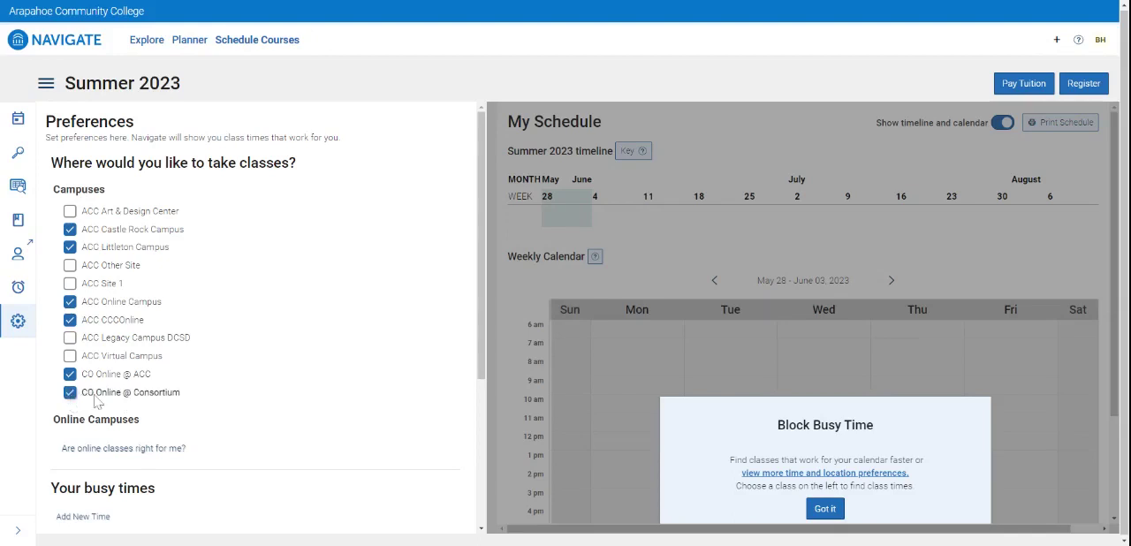
{"action": "mouse_move", "coordinate": [152, 396]}
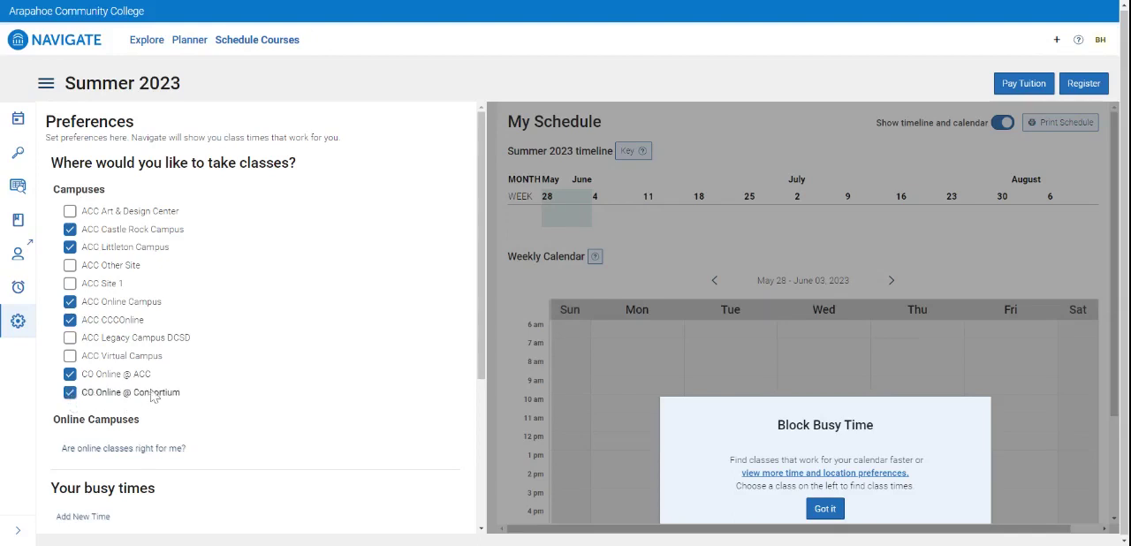
Step: Save the six-campus preferences with Update Preferences
{"action": "scroll", "scroll_direction": "down", "scroll_amount": 3}
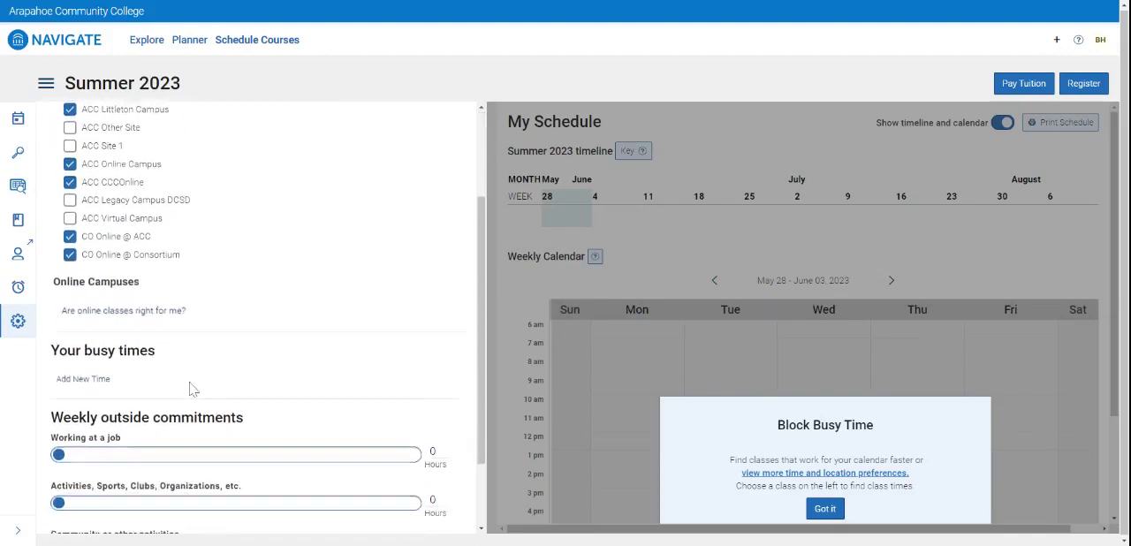
{"action": "scroll", "scroll_direction": "down", "scroll_amount": 3}
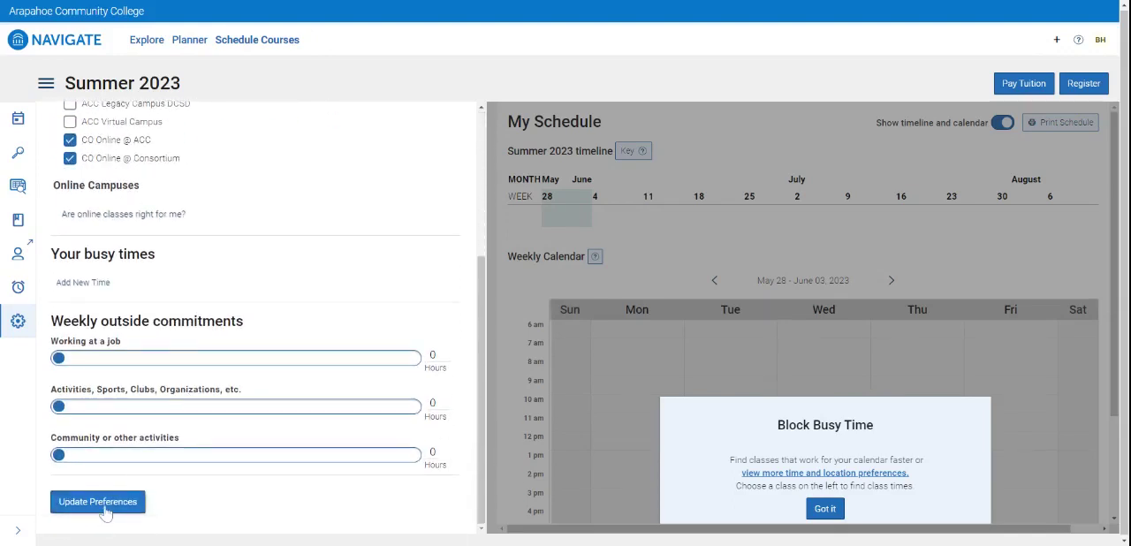
{"action": "left_click", "coordinate": [97, 502]}
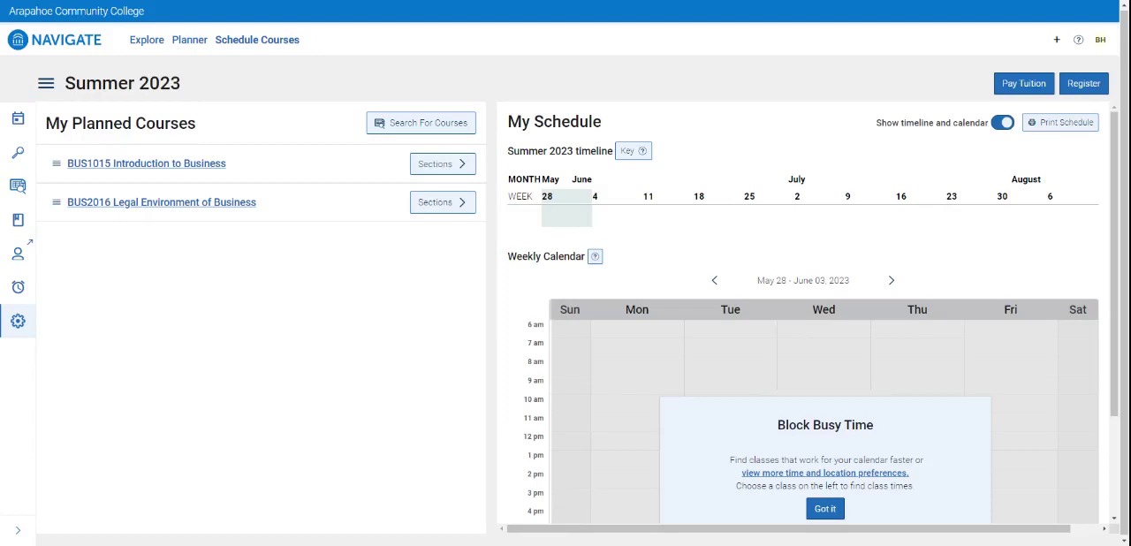
{"action": "mouse_move", "coordinate": [87, 435]}
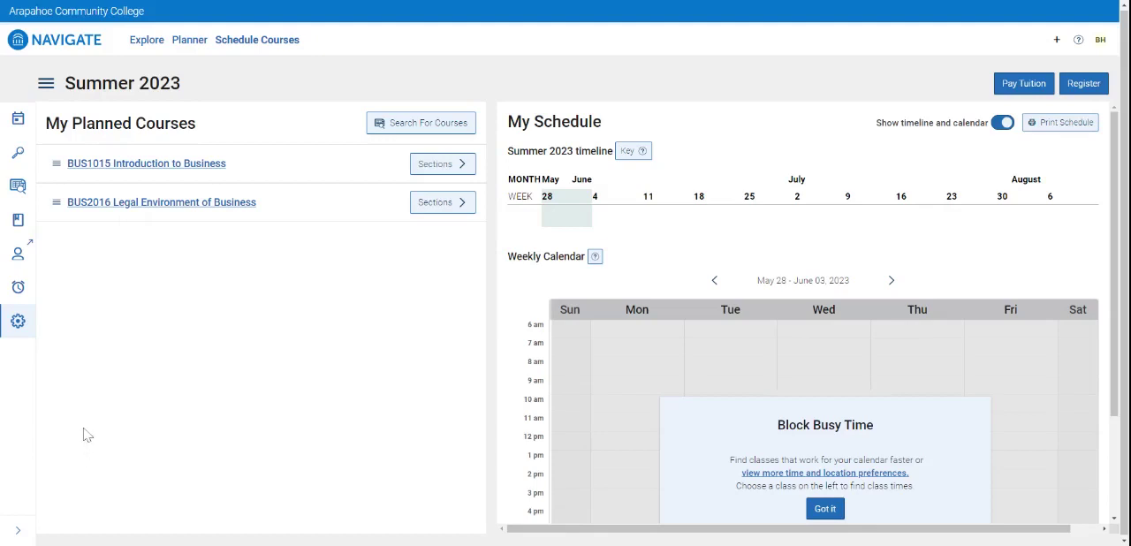